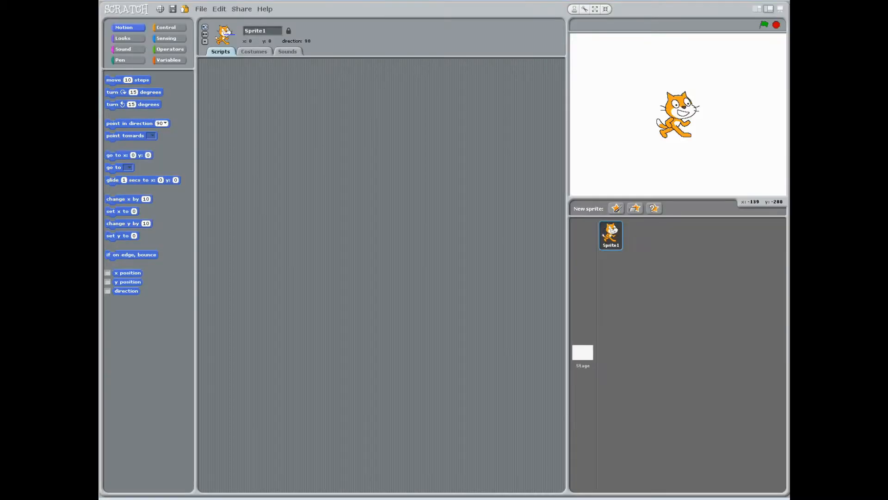
# Step: Delete the default cat sprite from the stage
pyautogui.rightClick(610, 235)
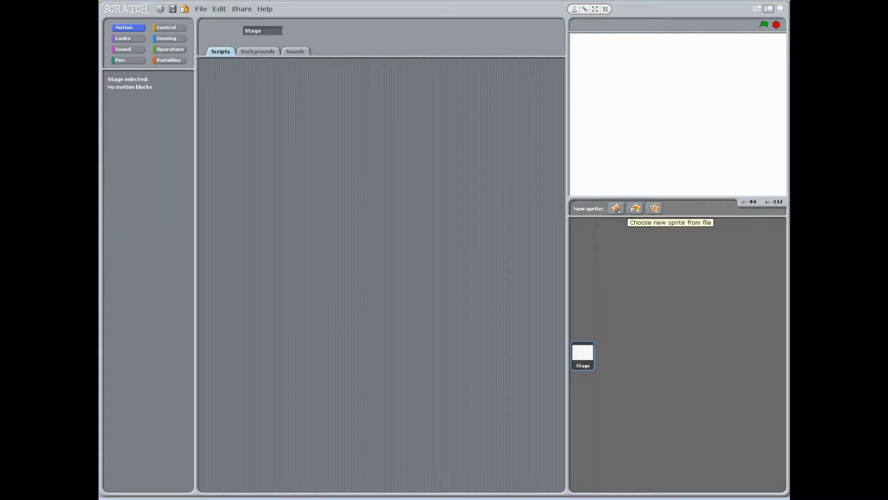
# Step: Add cow1 from the Animals sprite library and move it to the stage's left side
pyautogui.click(634, 208)
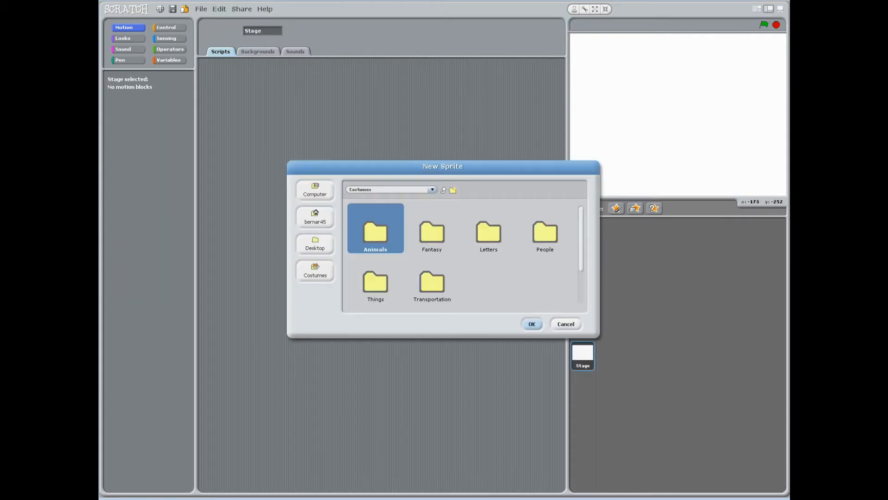
pyautogui.doubleClick(375, 228)
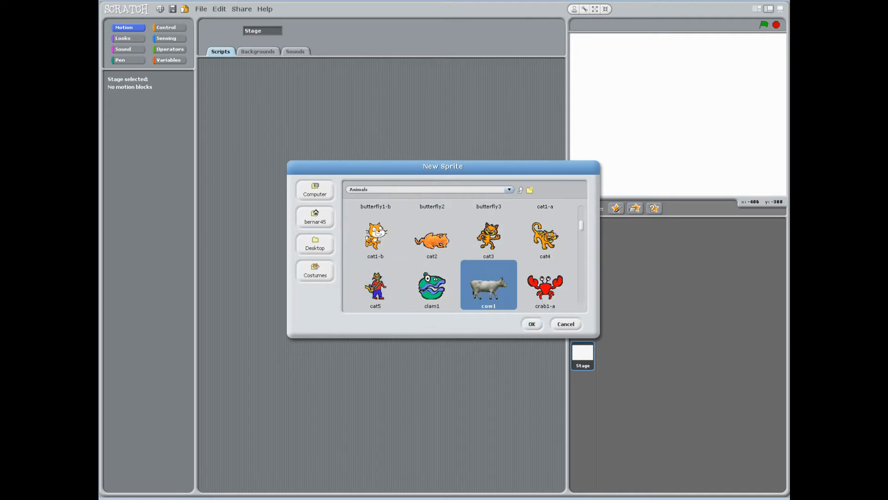
pyautogui.click(530, 324)
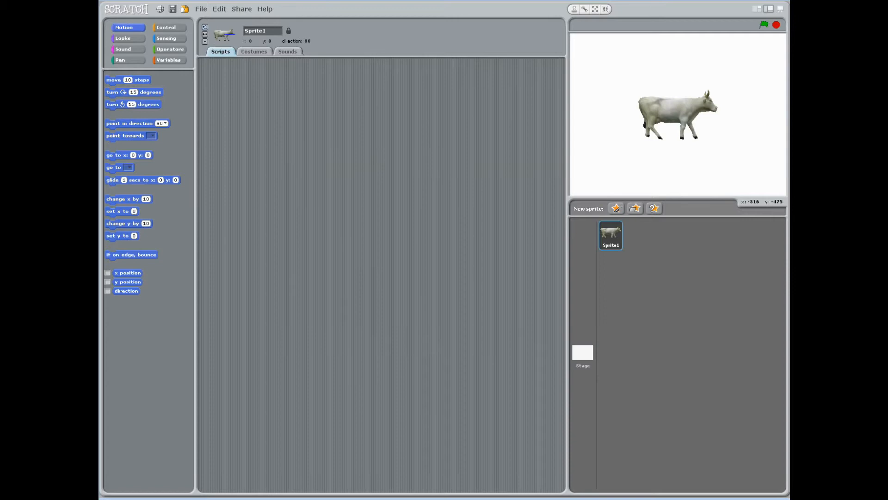
pyautogui.moveTo(676, 112); pyautogui.dragTo(628, 146)
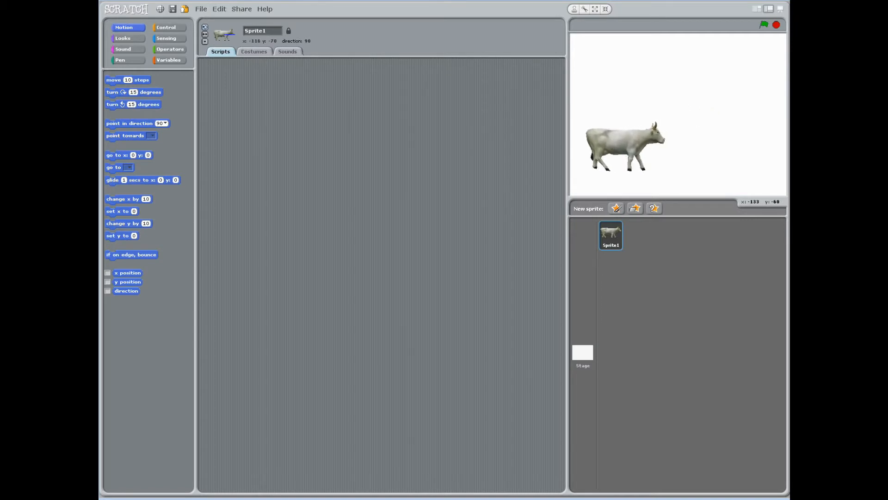
# Step: Duplicate the cow sprite and drop the copy on the right of the stage
pyautogui.rightClick(623, 144)
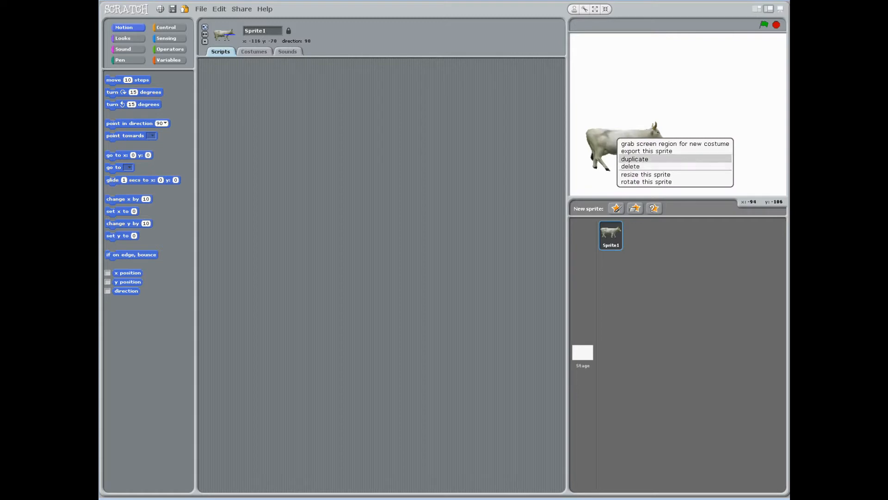
pyautogui.click(634, 159)
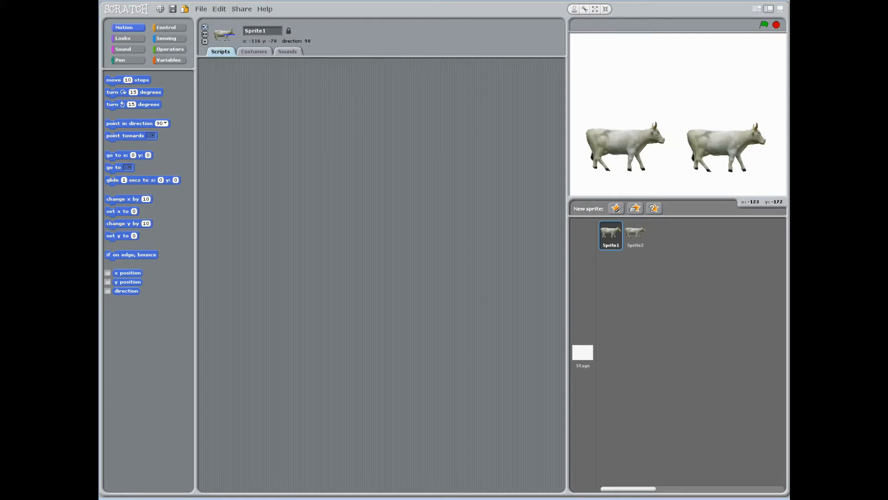
pyautogui.click(635, 235)
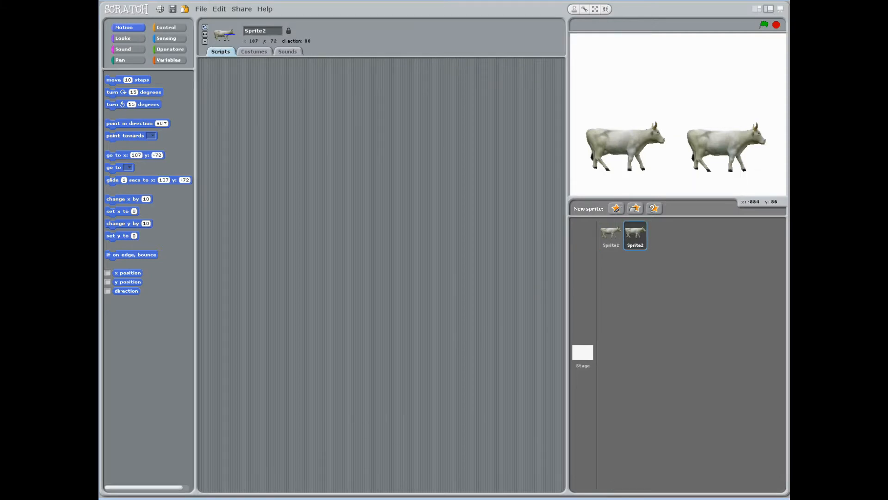
# Step: Flip Sprite2's costume horizontally in the Paint Editor so it faces left
pyautogui.click(254, 51)
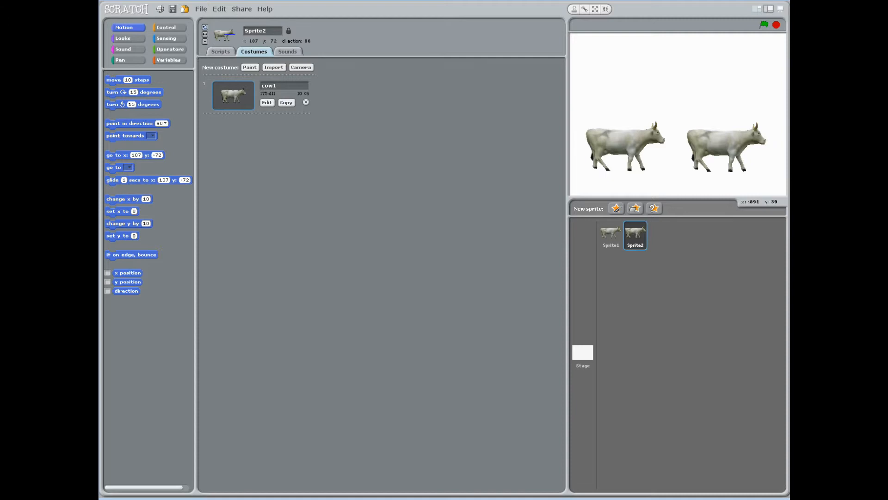
pyautogui.click(267, 103)
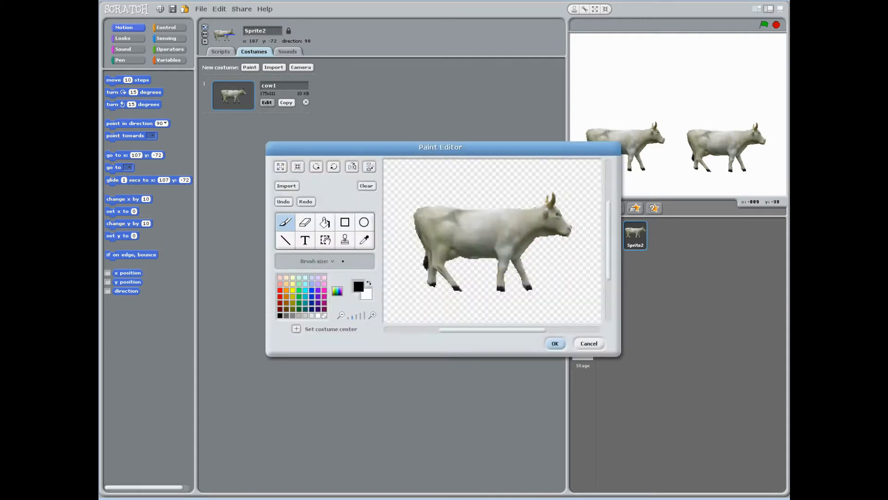
pyautogui.click(325, 239)
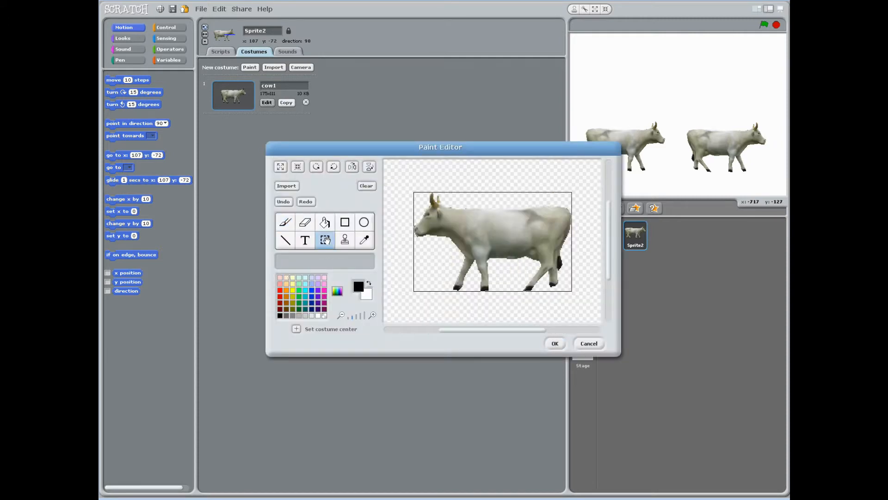
pyautogui.click(555, 344)
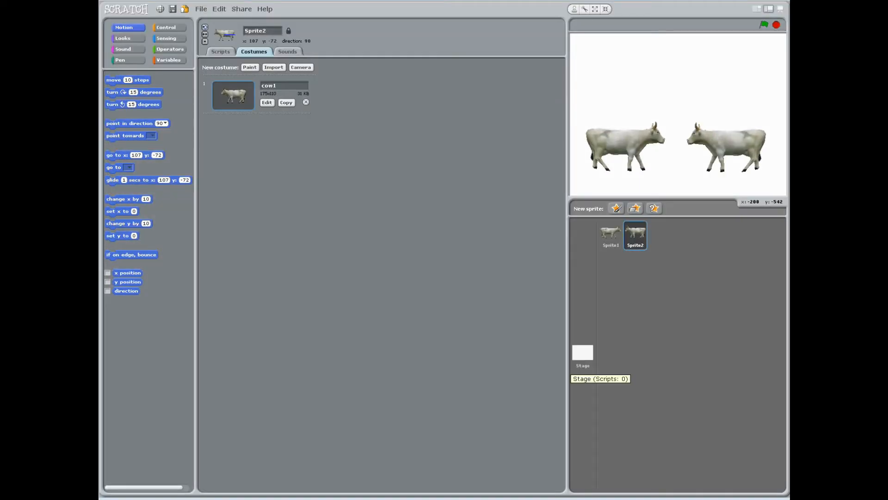
# Step: Import the Outdoors hay_field picture as the stage background
pyautogui.click(582, 356)
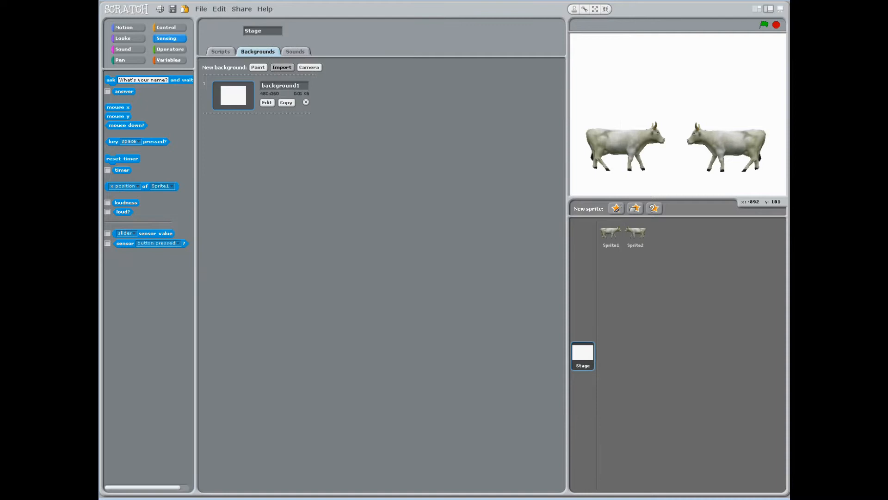
pyautogui.click(281, 66)
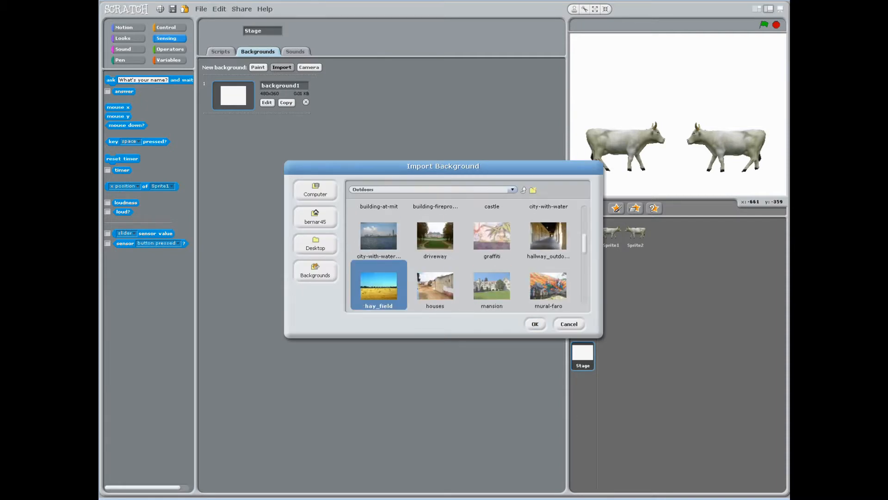
pyautogui.click(533, 323)
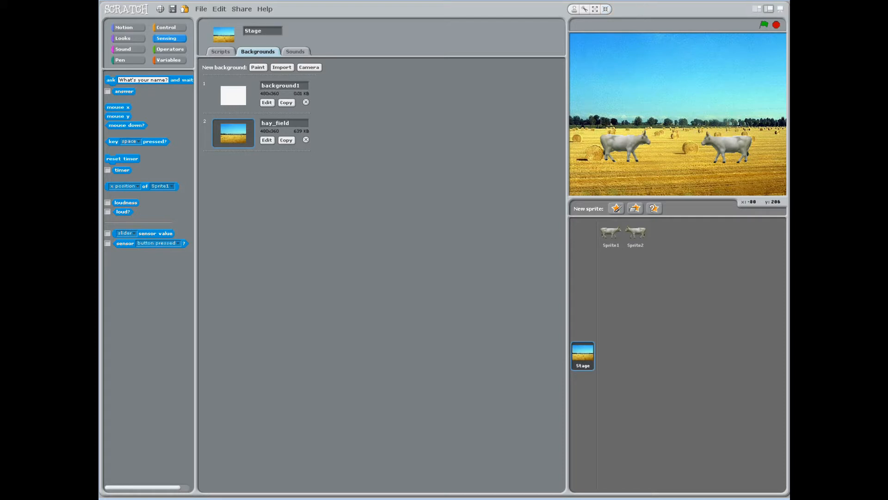
# Step: Drag the cows lower onto the hay field and select the left cow, Sprite1
pyautogui.moveTo(629, 144); pyautogui.dragTo(620, 170)
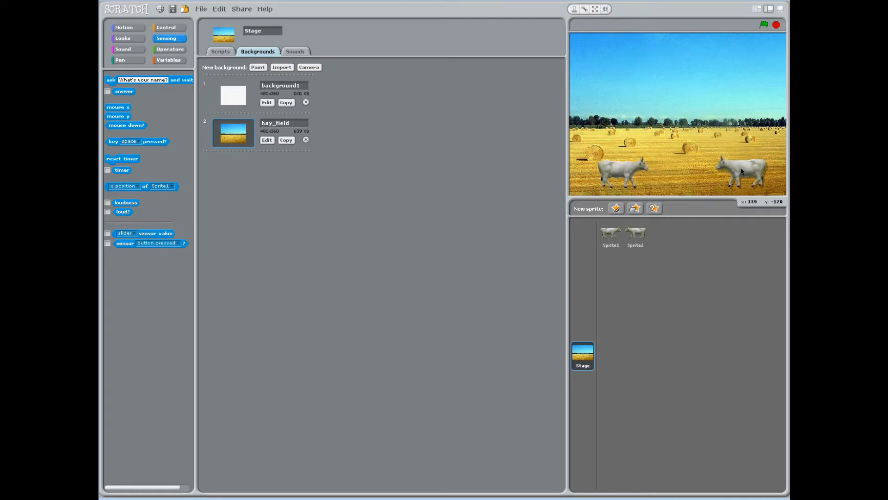
pyautogui.click(610, 234)
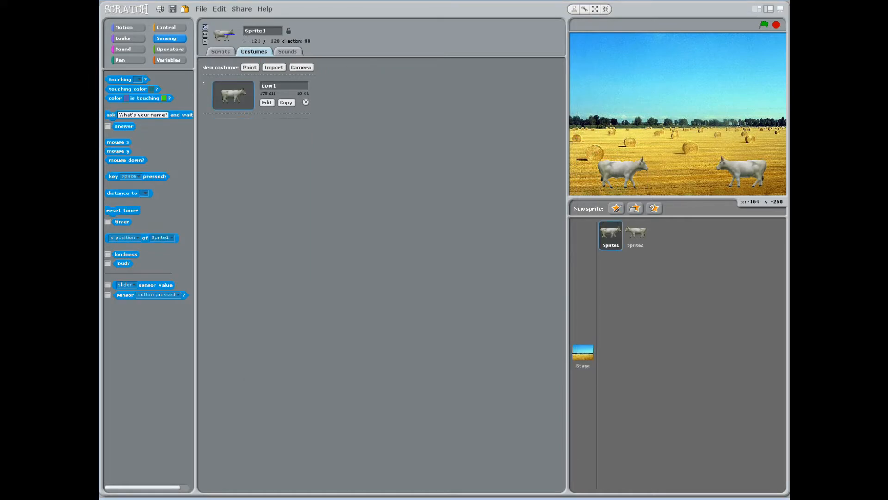
pyautogui.click(168, 27)
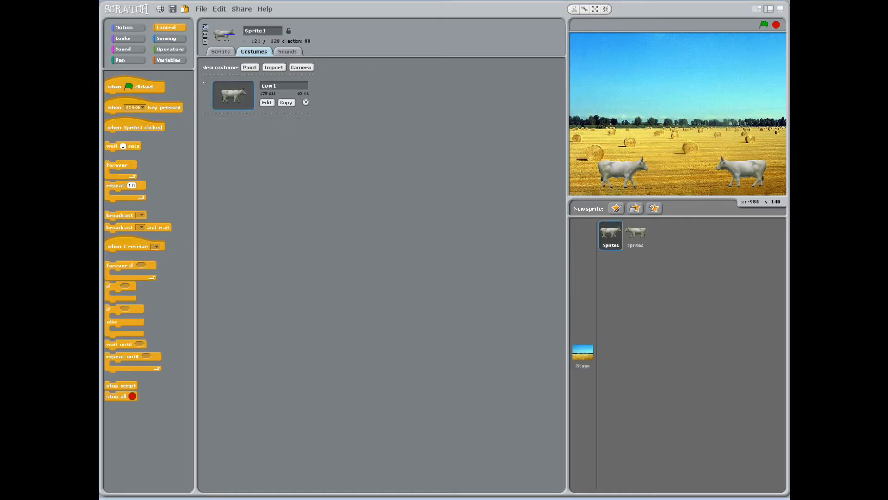
# Step: Build Sprite1's script: 'when green flag clicked' followed by 'say Hello! for 2 secs'
pyautogui.click(220, 51)
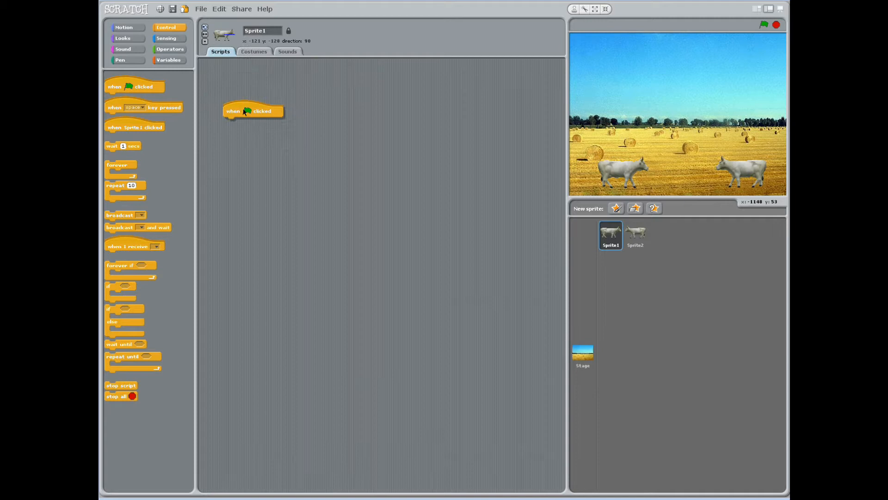
pyautogui.moveTo(253, 111); pyautogui.dragTo(245, 78)
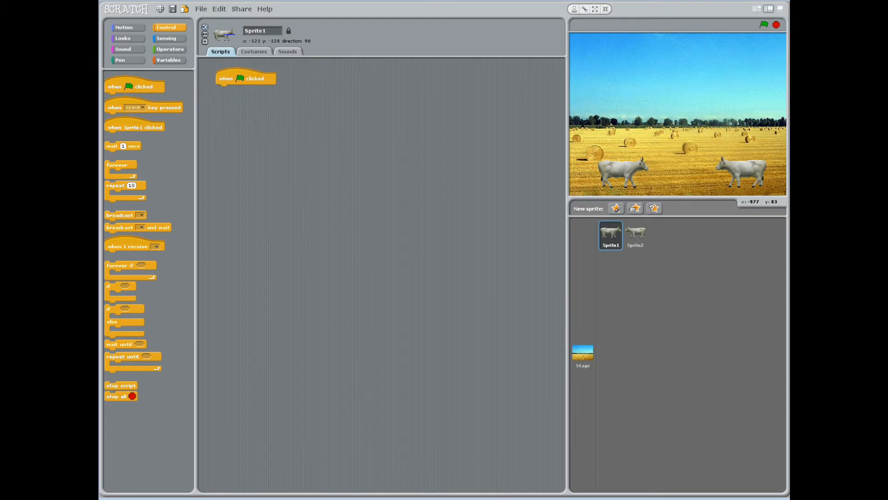
pyautogui.click(122, 38)
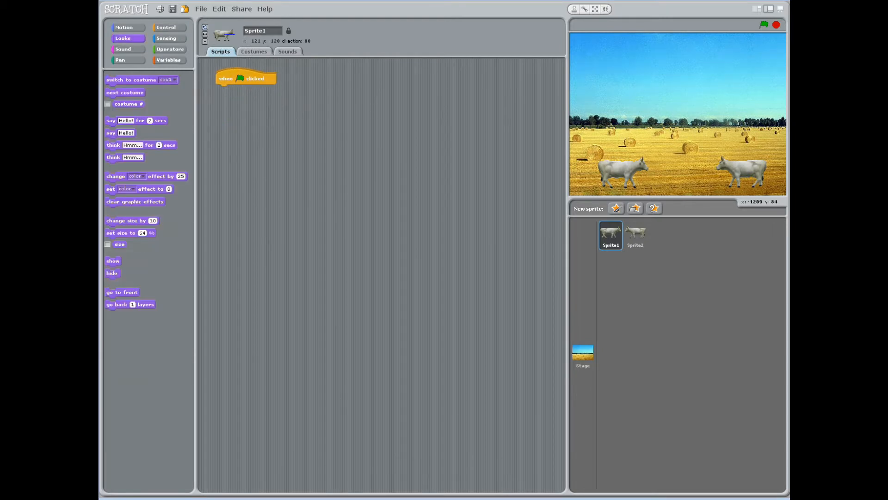
pyautogui.moveTo(136, 120); pyautogui.dragTo(244, 89)
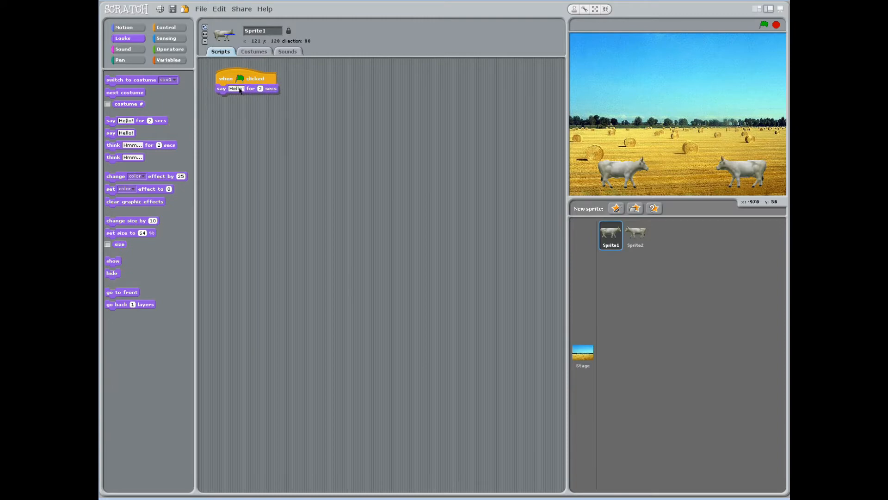
pyautogui.click(635, 234)
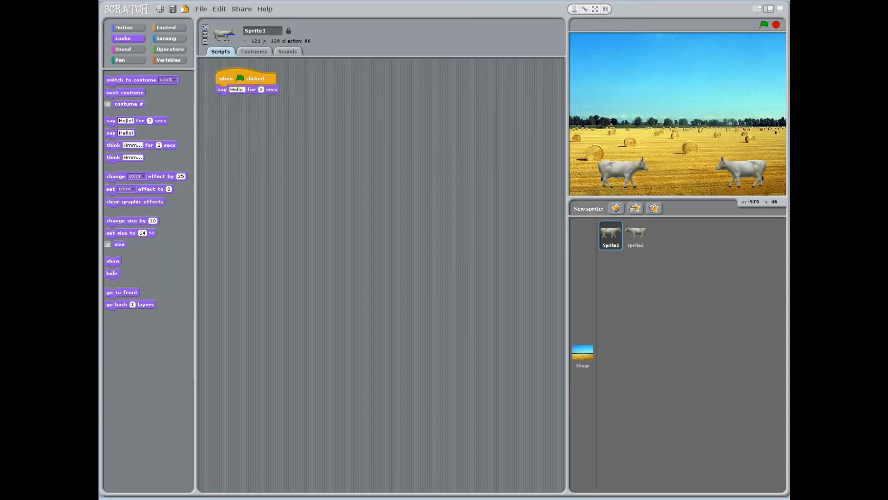
# Step: Type the Timeforchange.org cow methane facts into the say block, shown for 8 seconds
pyautogui.write('According to Timeforchange.org an average cow releases between 70 and 120 kg of methane per year and according to the Food an')
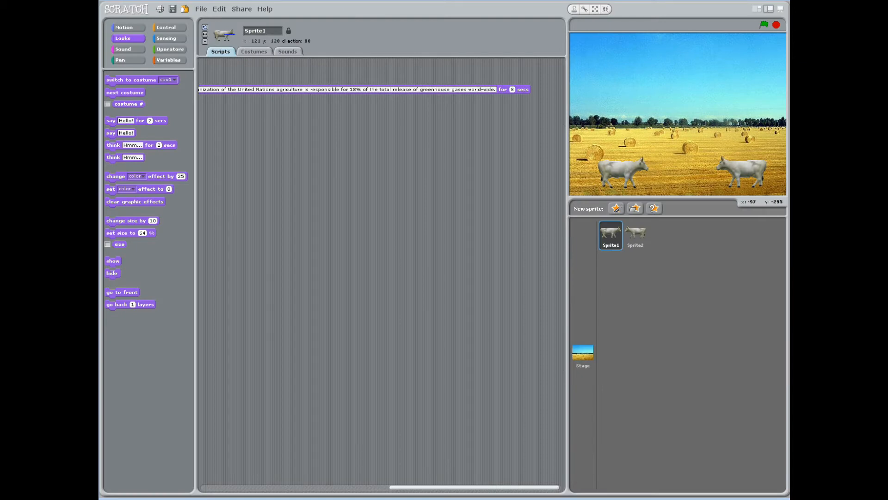
# Step: Make the right cow wait 10 seconds, then say 'What is methane?' for 2 seconds
pyautogui.click(634, 234)
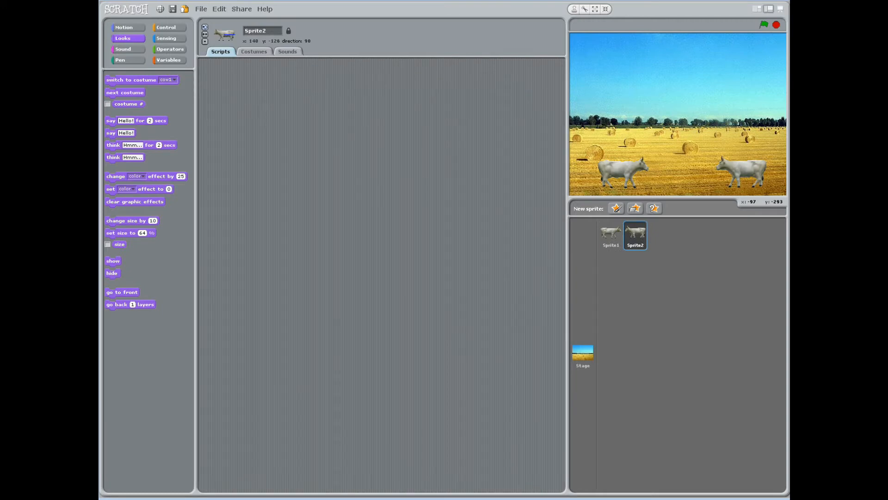
pyautogui.click(166, 26)
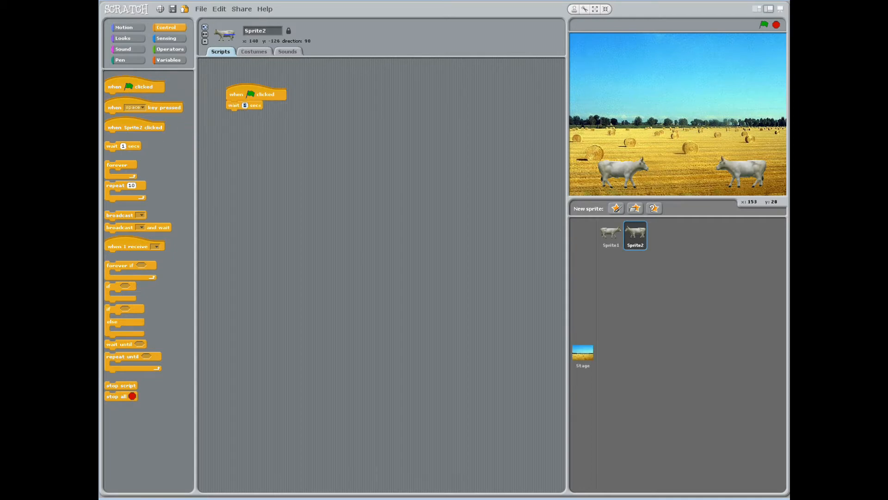
pyautogui.write('10')
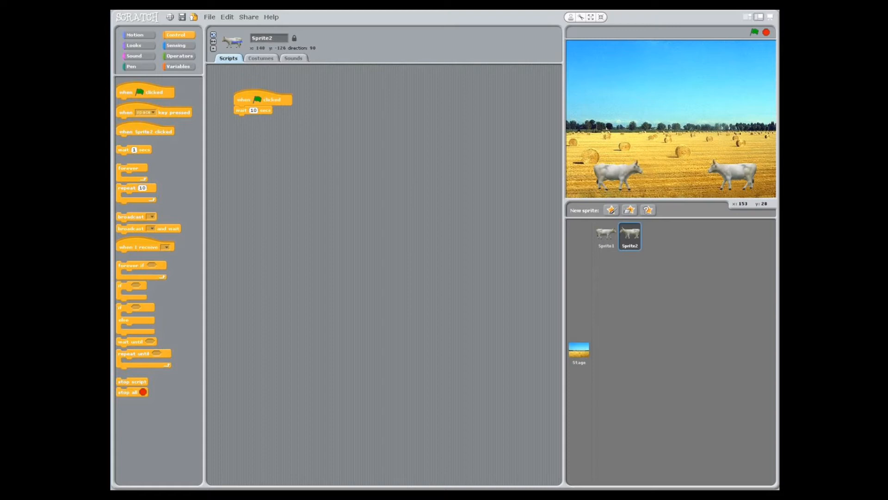
pyautogui.click(133, 46)
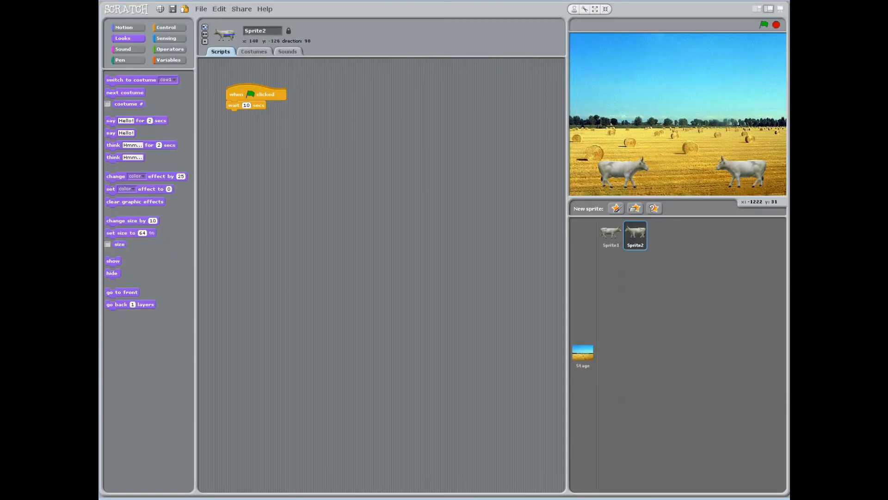
pyautogui.moveTo(136, 121); pyautogui.dragTo(257, 114)
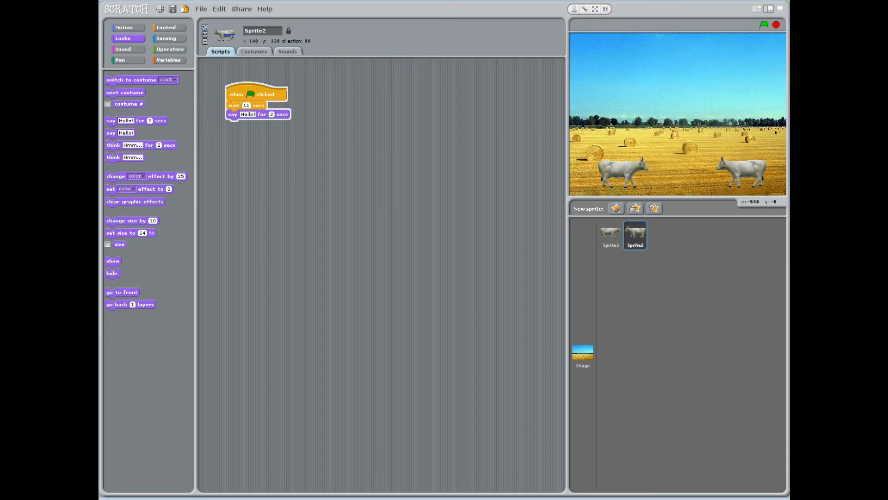
pyautogui.write('What is methane?')
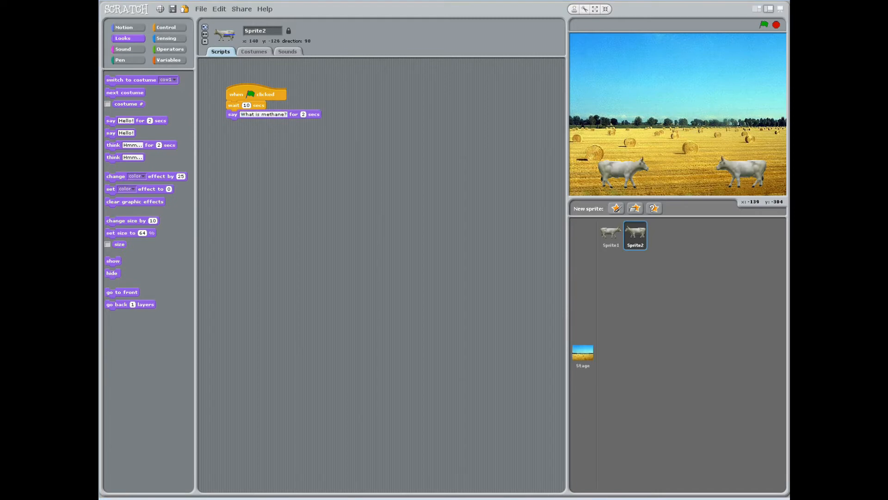
pyautogui.click(610, 235)
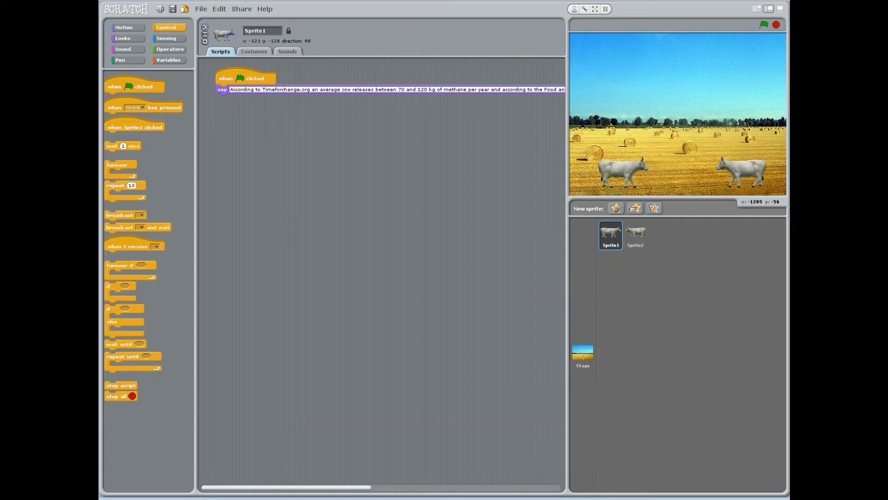
# Step: Add a 5-second wait and a 5-second say about methane warming 23 times more than CO2
pyautogui.moveTo(122, 146); pyautogui.dragTo(233, 98)
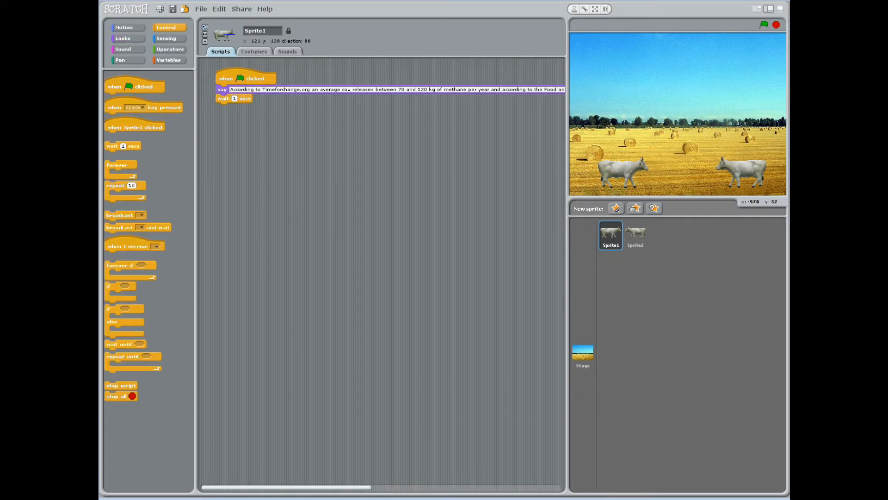
pyautogui.click(234, 98)
pyautogui.write('5')
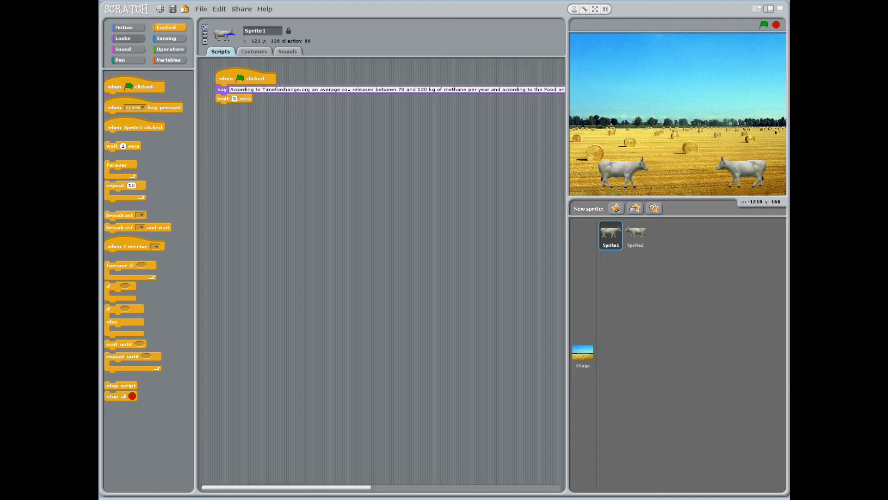
pyautogui.click(122, 38)
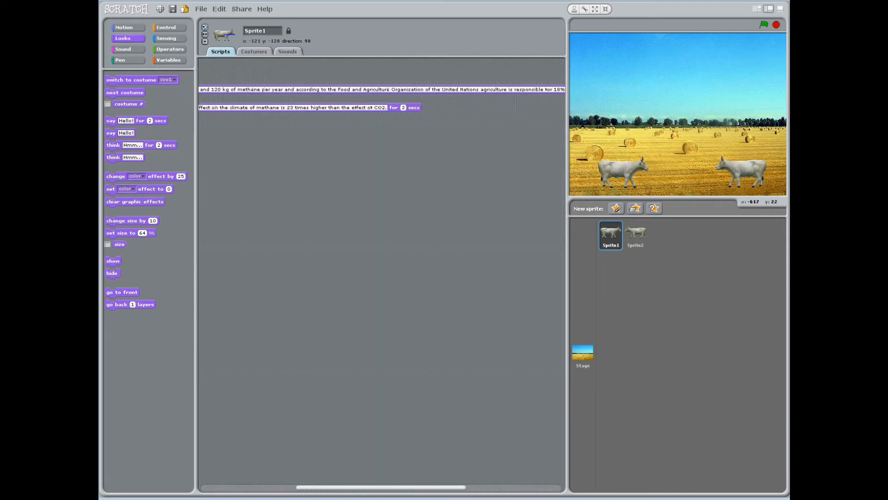
pyautogui.click(764, 25)
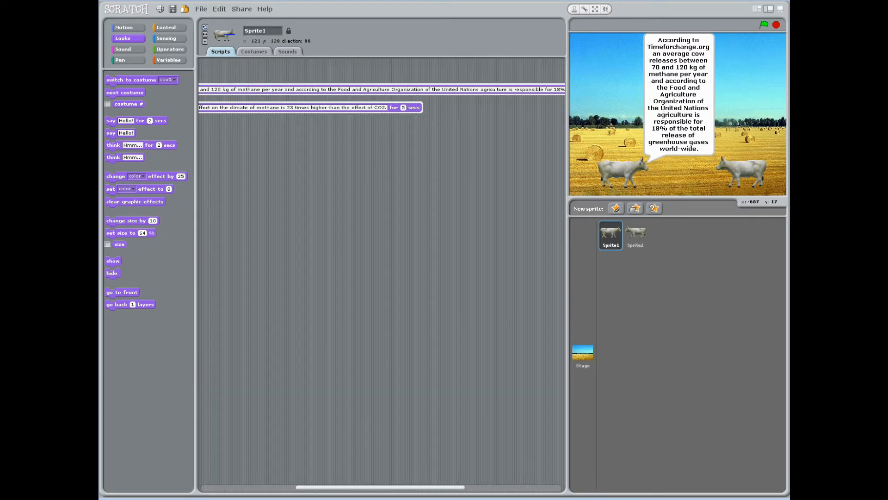
pyautogui.moveTo(679, 113)
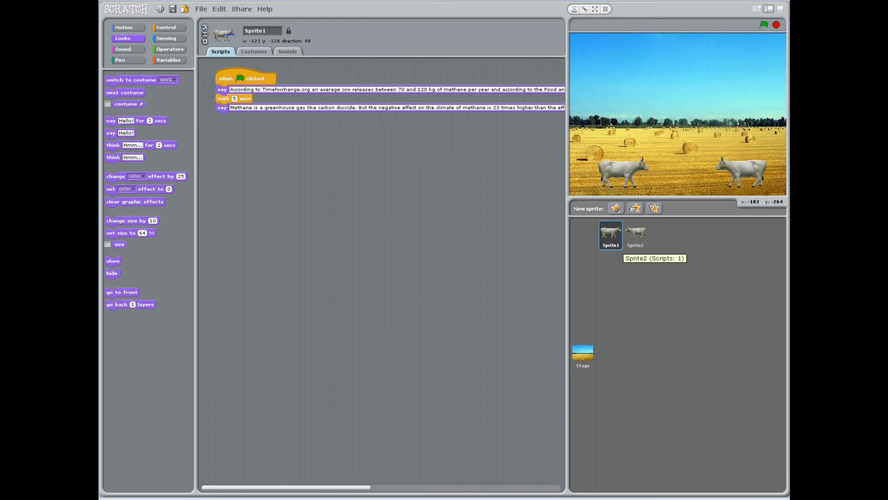
pyautogui.click(634, 235)
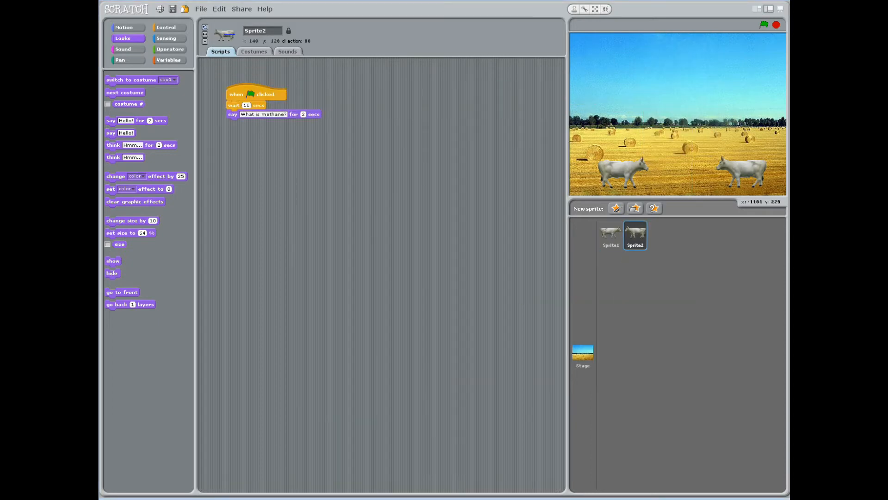
# Step: Make Sprite2 wait 7 seconds, then ask 'What can people do to help reduce methane in the atmosphere?' for 4 seconds
pyautogui.click(166, 27)
pyautogui.write('7')
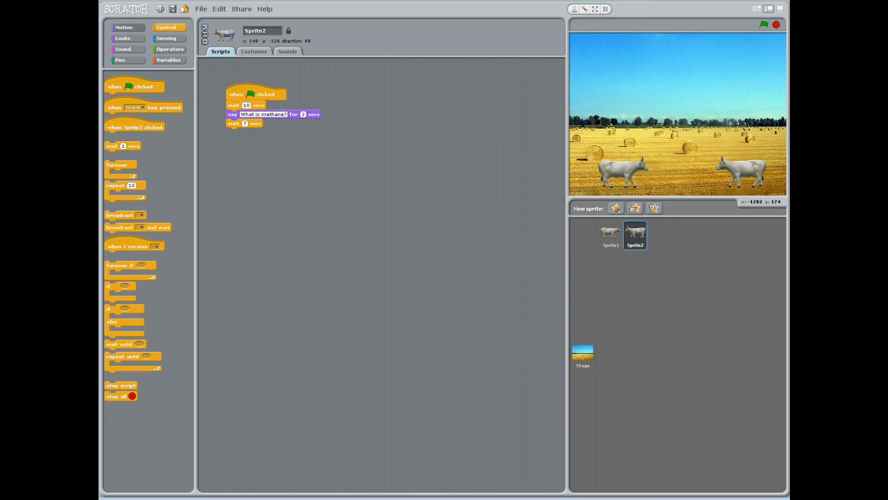
pyautogui.click(122, 38)
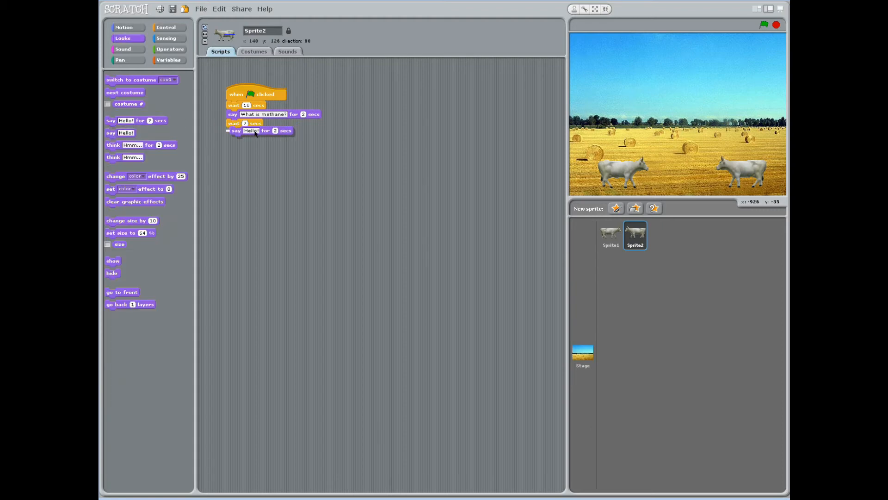
pyautogui.write('What can people do to help reduce methane in the atmosphere?')
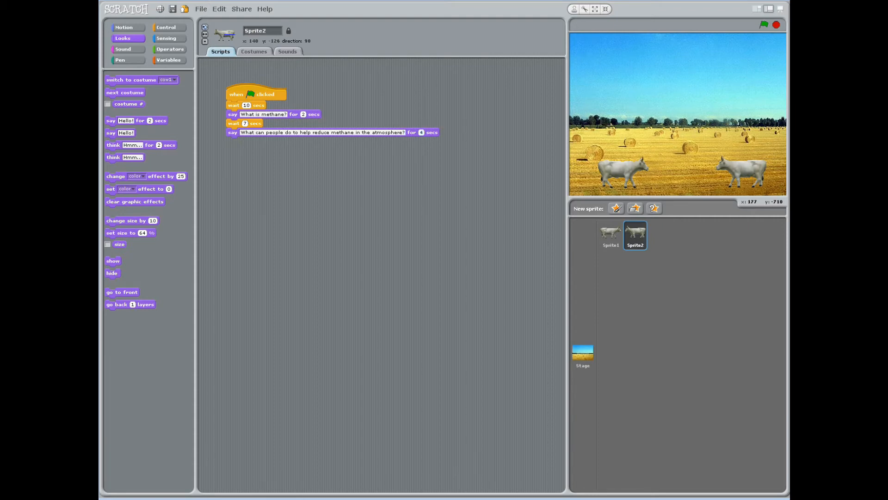
pyautogui.click(610, 235)
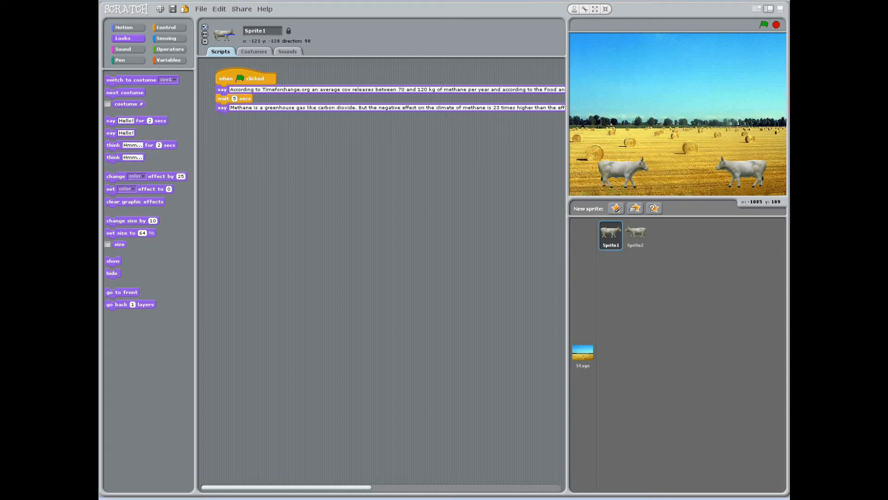
# Step: Make Sprite1 wait 6 seconds, then say for 4 seconds that eating less meat and dairy cuts your carbon footprint
pyautogui.click(166, 27)
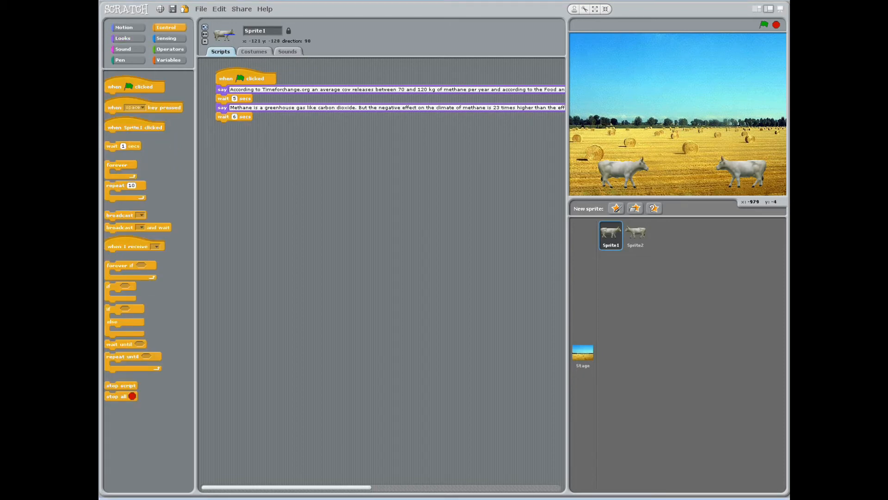
pyautogui.click(122, 37)
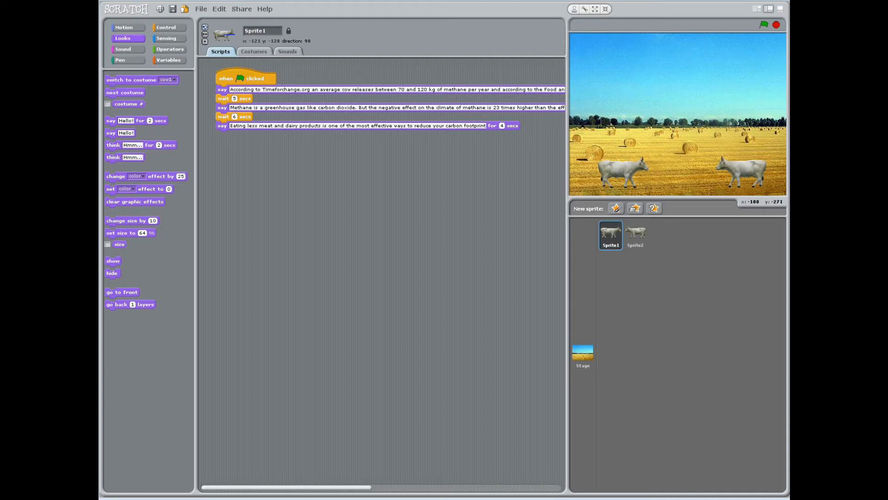
pyautogui.click(635, 235)
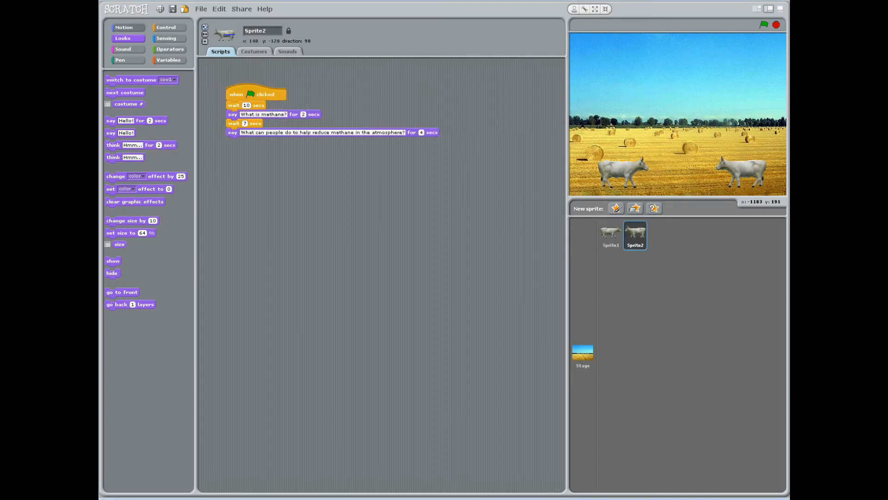
# Step: Make Sprite2 wait 6 seconds after its question, then praise the idea for 4 seconds
pyautogui.click(166, 27)
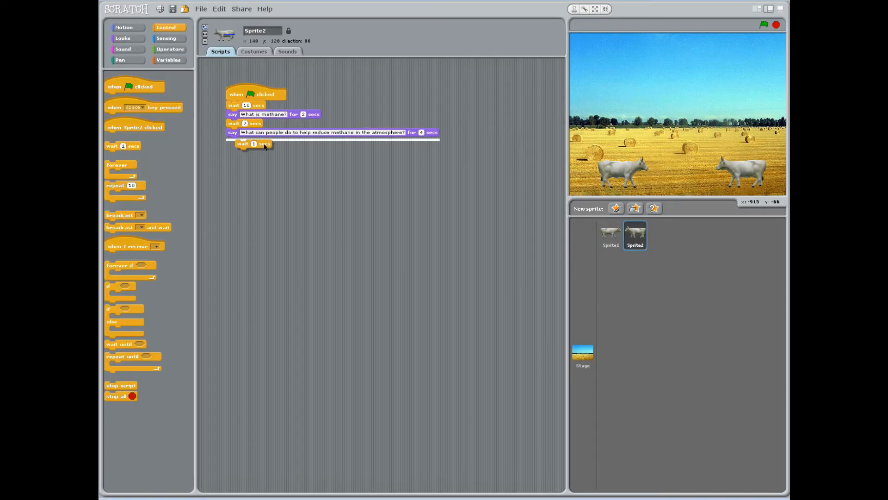
pyautogui.moveTo(254, 143); pyautogui.dragTo(254, 141)
pyautogui.write('6')
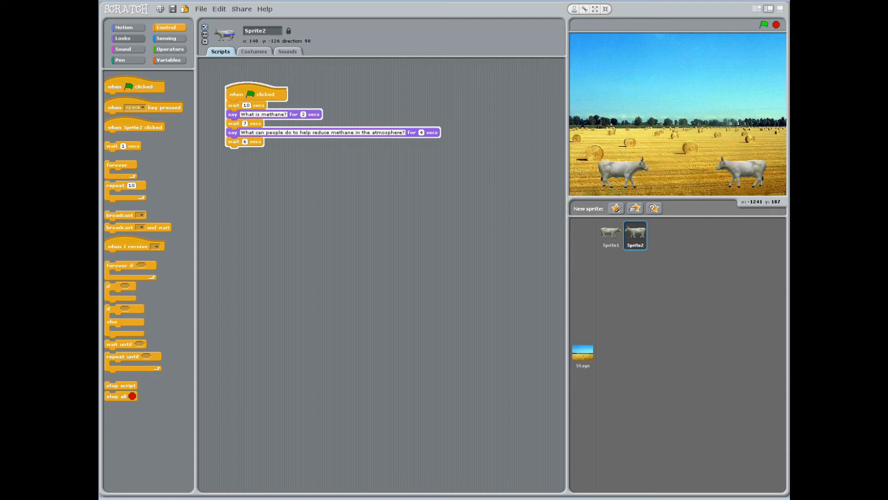
pyautogui.click(122, 38)
pyautogui.write('What a moovalis idea!')
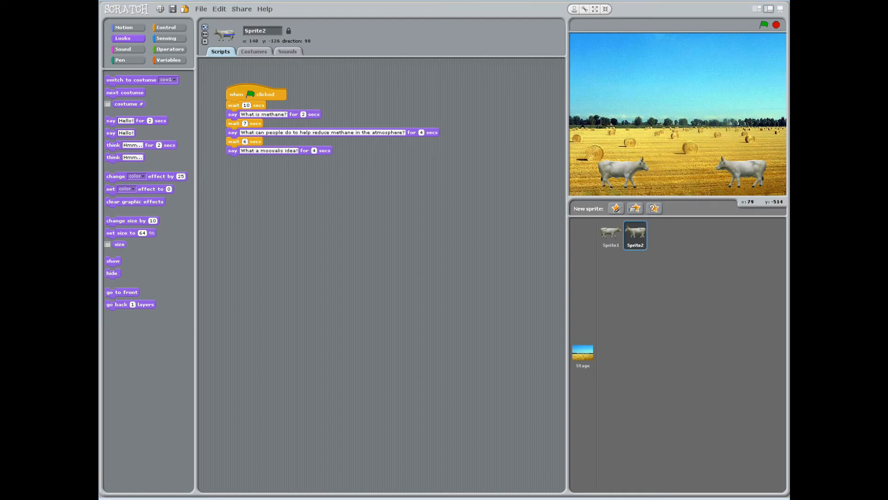
pyautogui.click(611, 234)
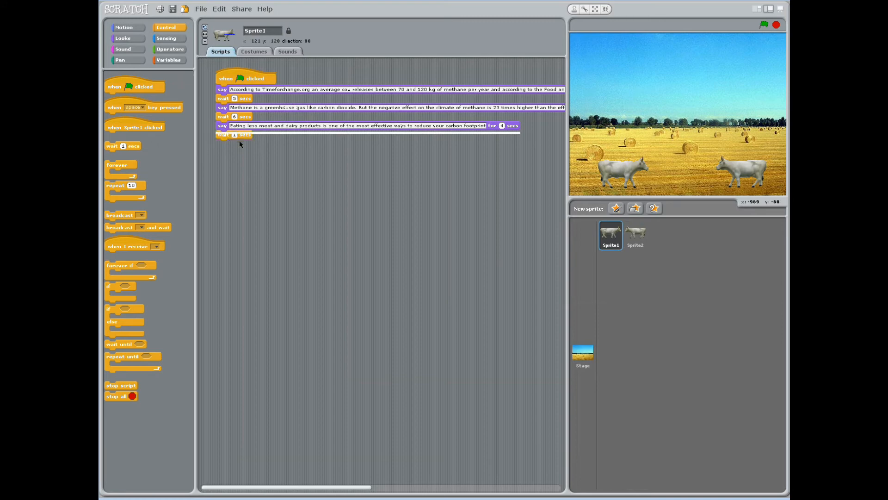
# Step: Make Sprite1 wait 6 seconds, then say for 5 seconds to visit Timeforchange.org for climate information
pyautogui.click(235, 134)
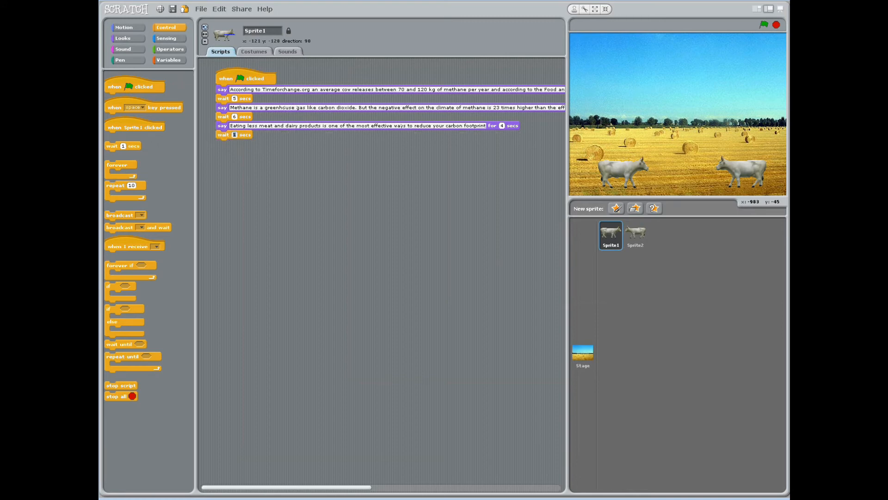
pyautogui.click(123, 38)
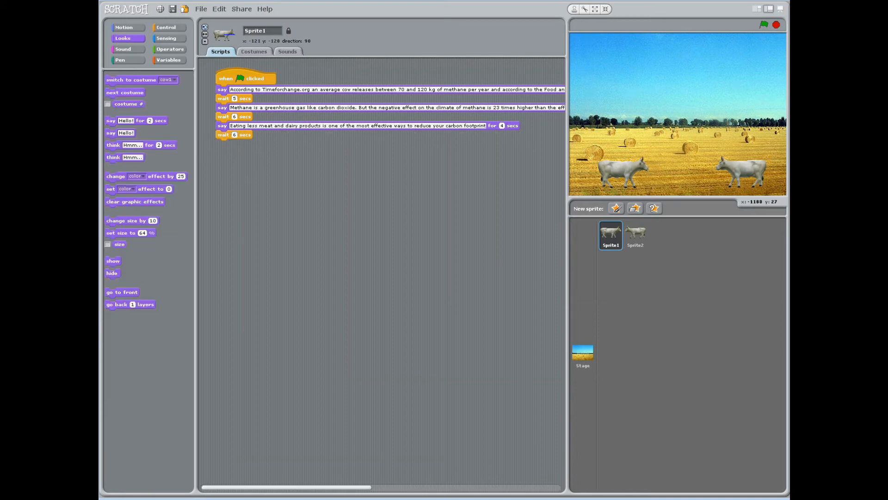
pyautogui.moveTo(130, 120); pyautogui.dragTo(247, 143)
pyautogui.write('For more information on climate change visit www.Timeforchange.org.')
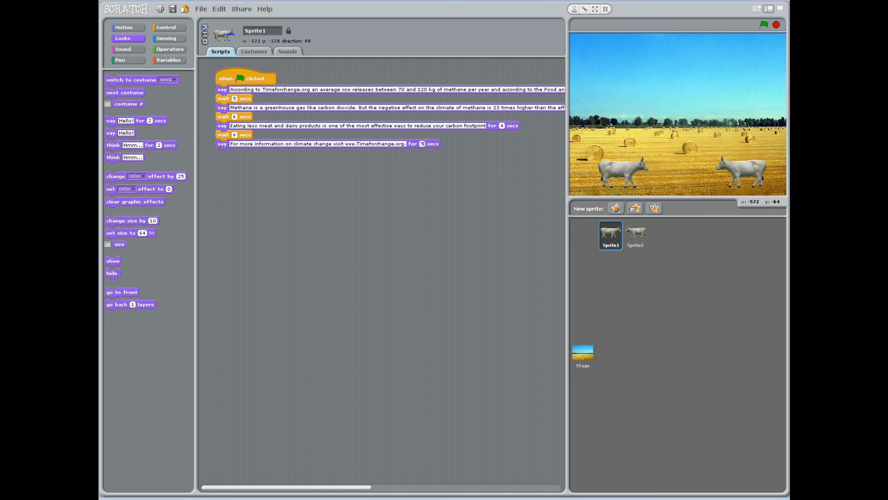
pyautogui.moveTo(422, 143)
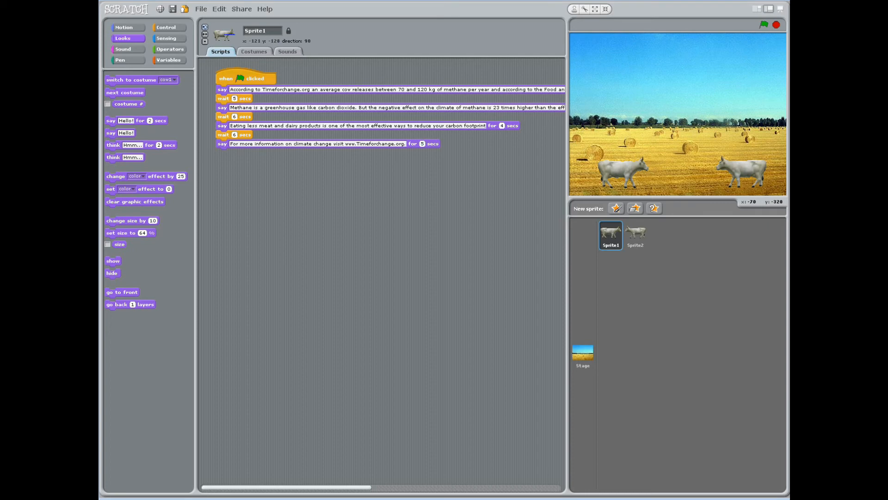